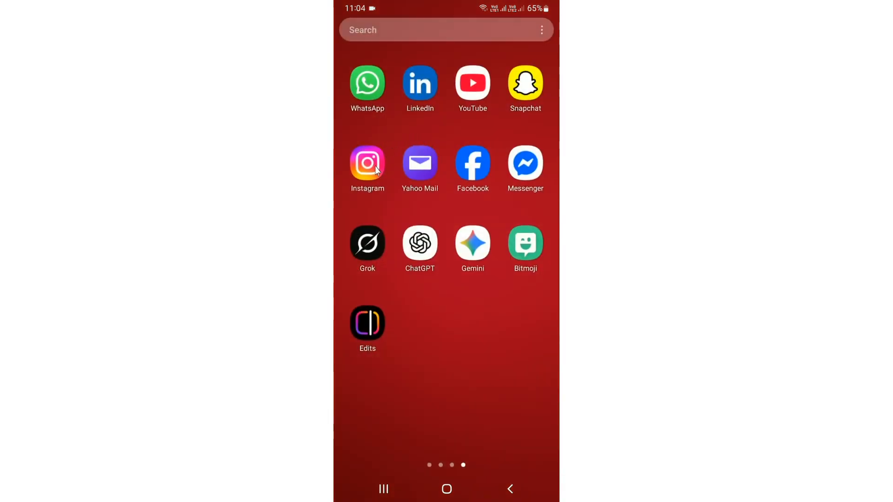
Launch Instagram from the phone's home screen to reach the home feed.
left_click(368, 163)
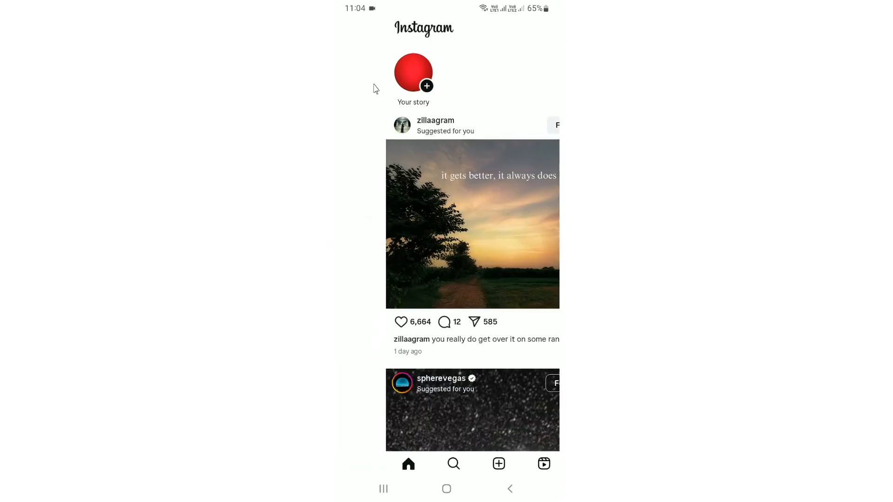
Enter the story camera via 'Your story' with story mode active.
left_click(413, 73)
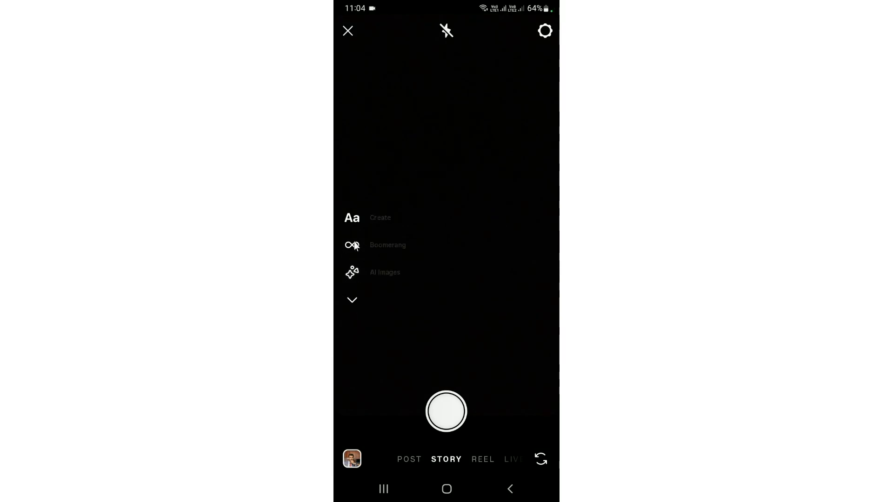
left_click(352, 300)
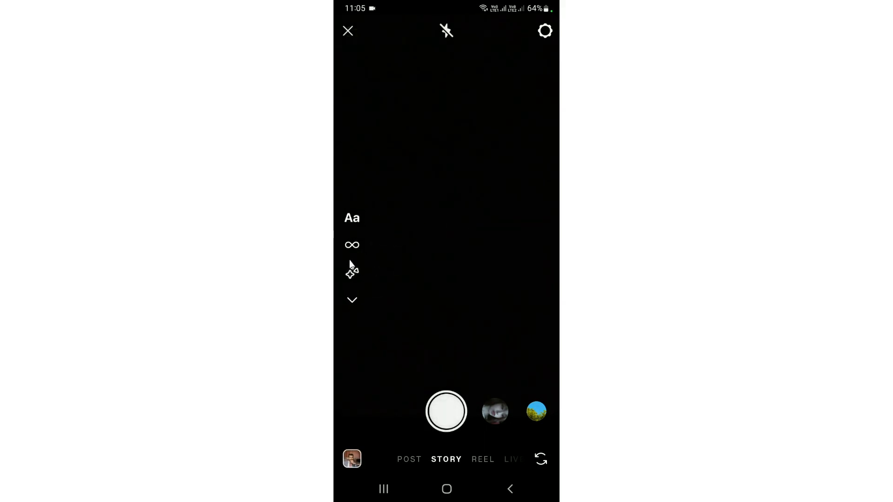
Reach the Camera settings page from the story camera's gear icon.
left_click(545, 31)
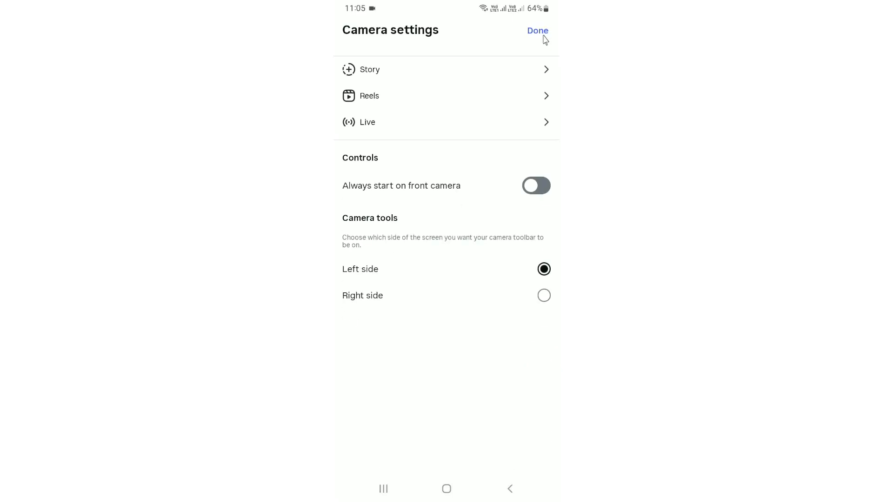
mouse_move(519, 272)
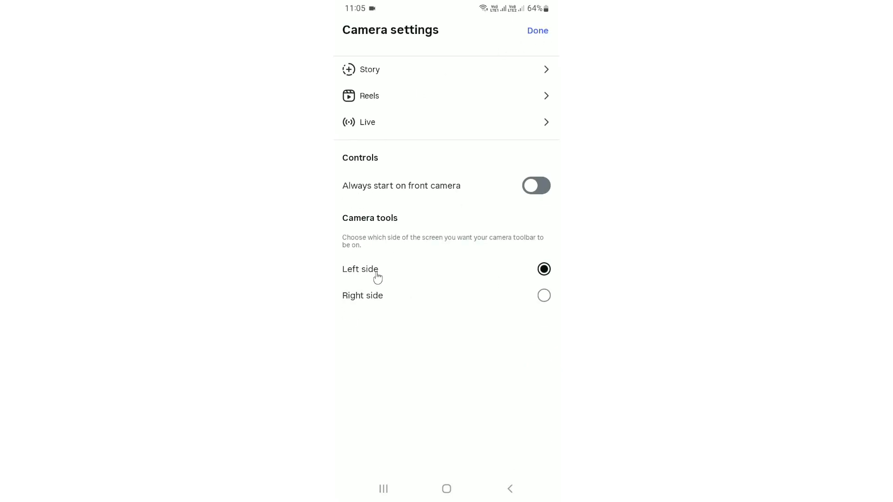
mouse_move(382, 264)
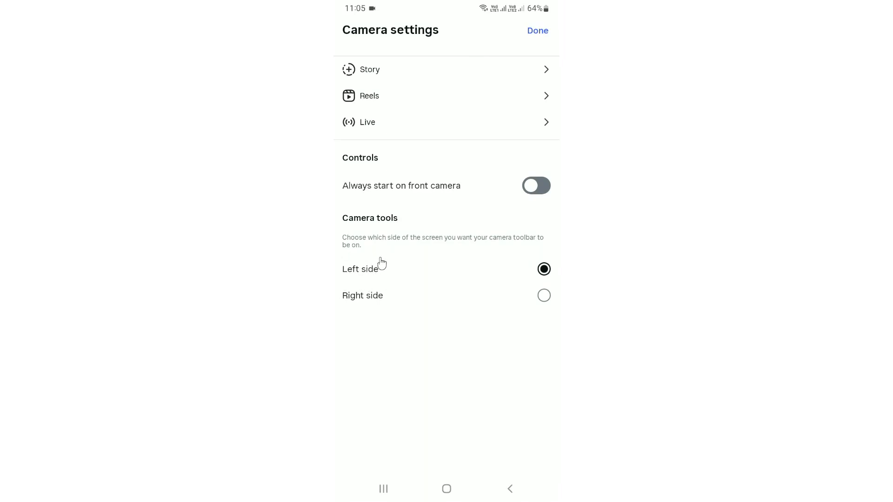
mouse_move(391, 231)
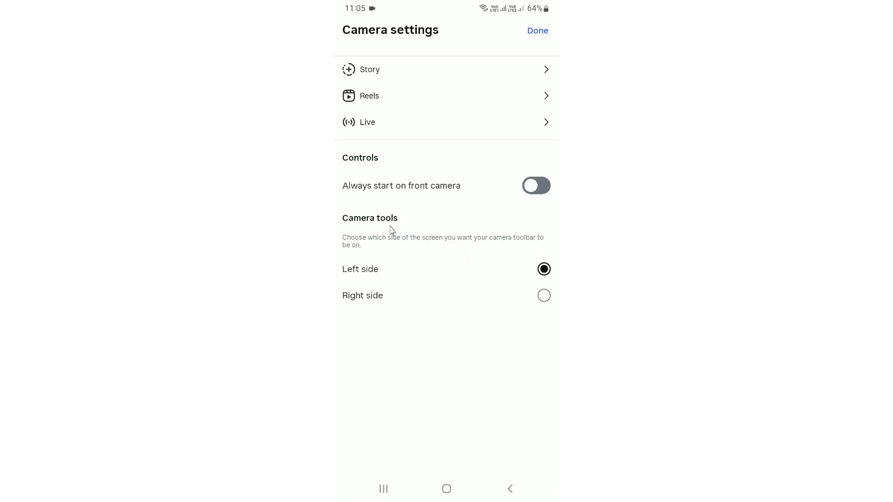
mouse_move(355, 323)
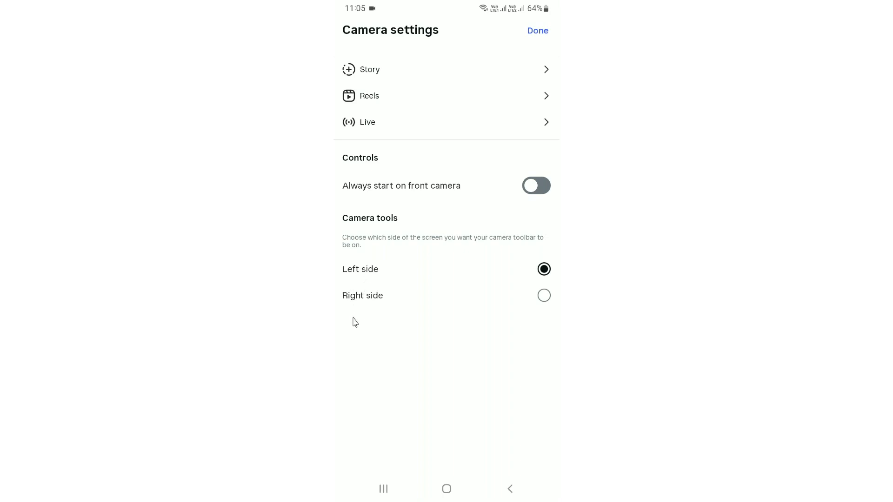
mouse_move(346, 275)
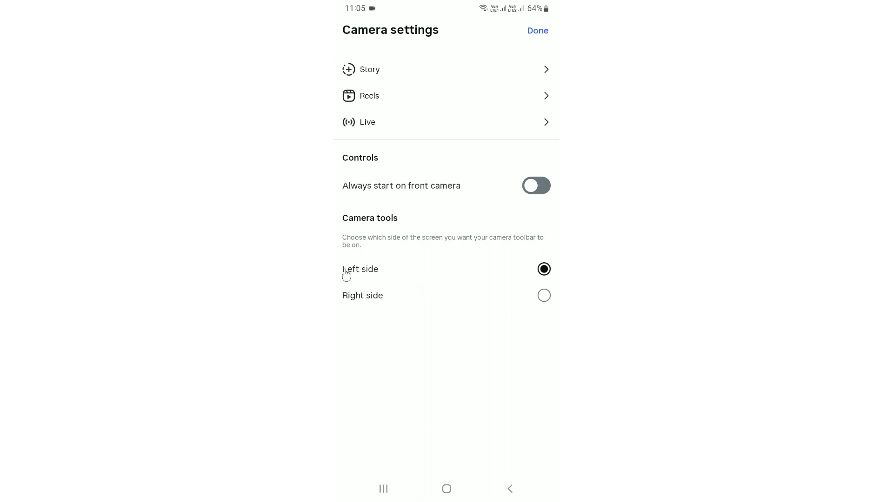
mouse_move(506, 298)
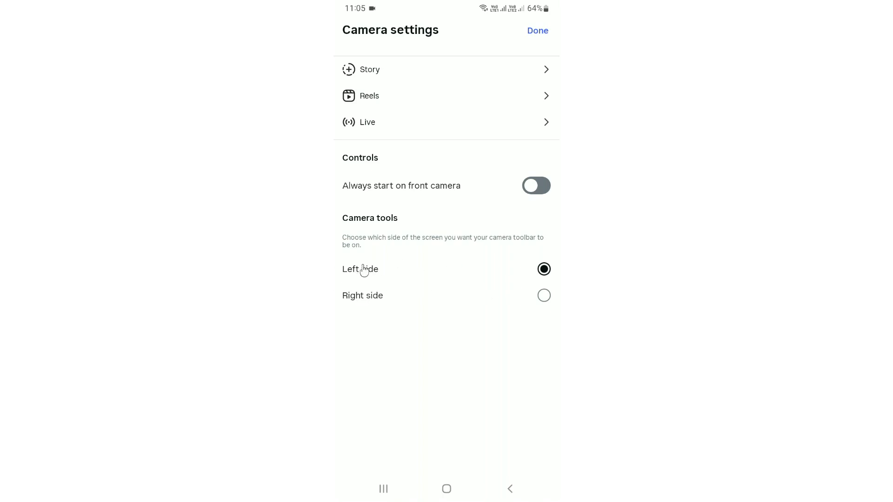
mouse_move(491, 271)
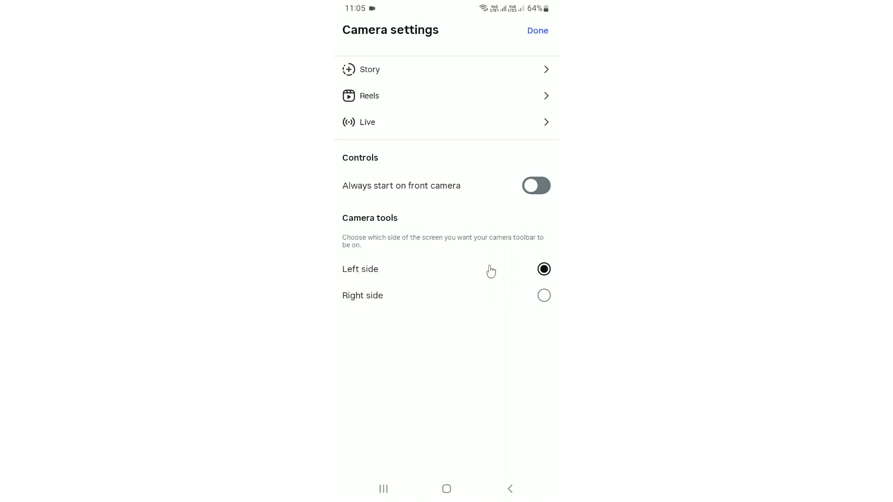
mouse_move(506, 303)
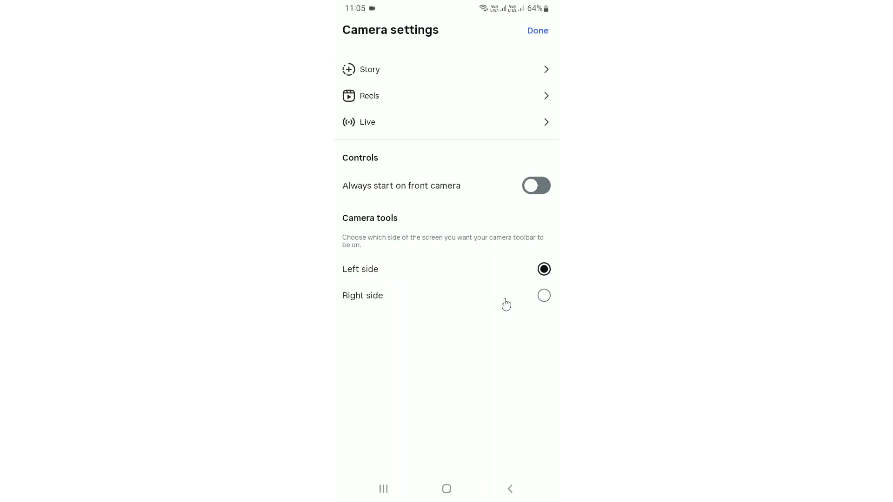
Set Camera tools to 'Right side' and confirm with Done.
left_click(543, 296)
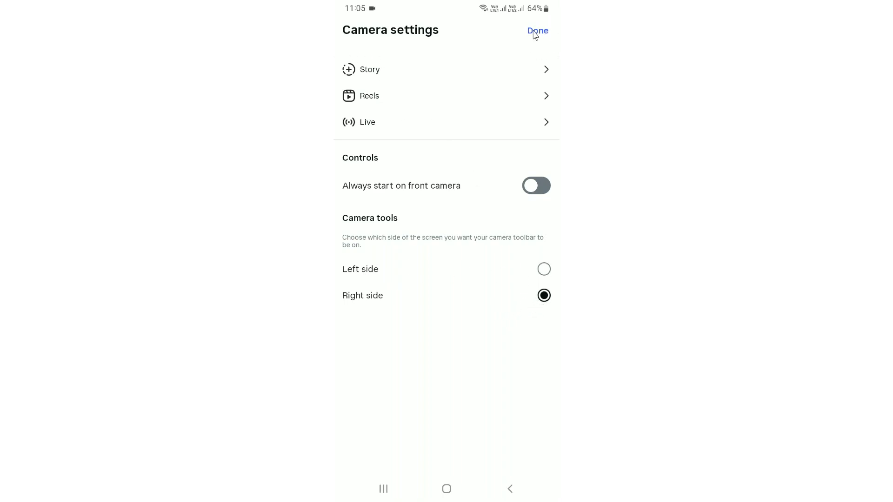
left_click(538, 30)
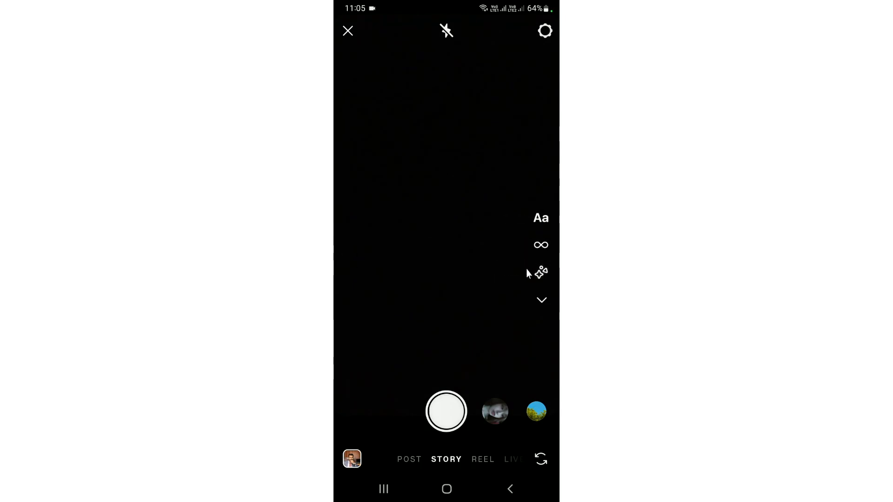
left_click(541, 300)
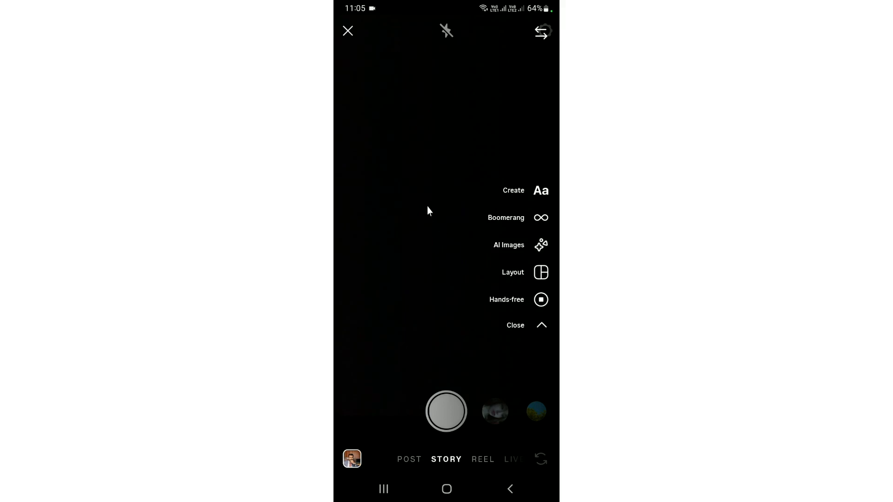
left_click(541, 325)
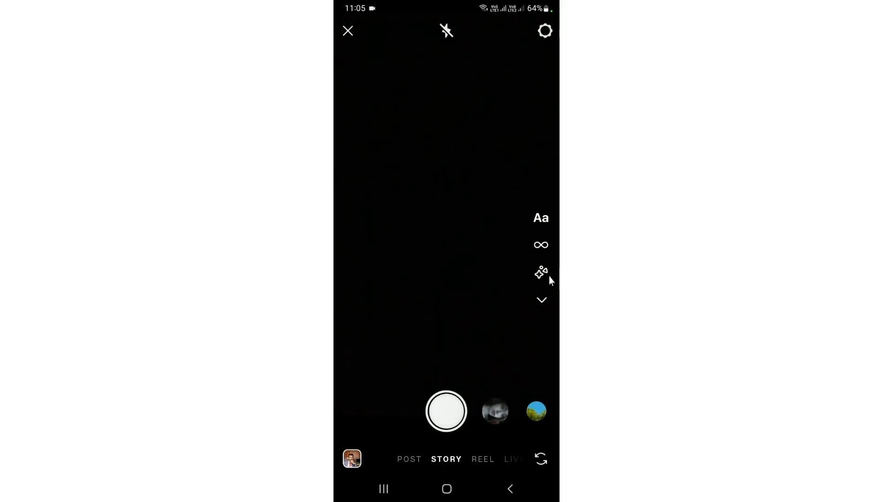
left_click(542, 299)
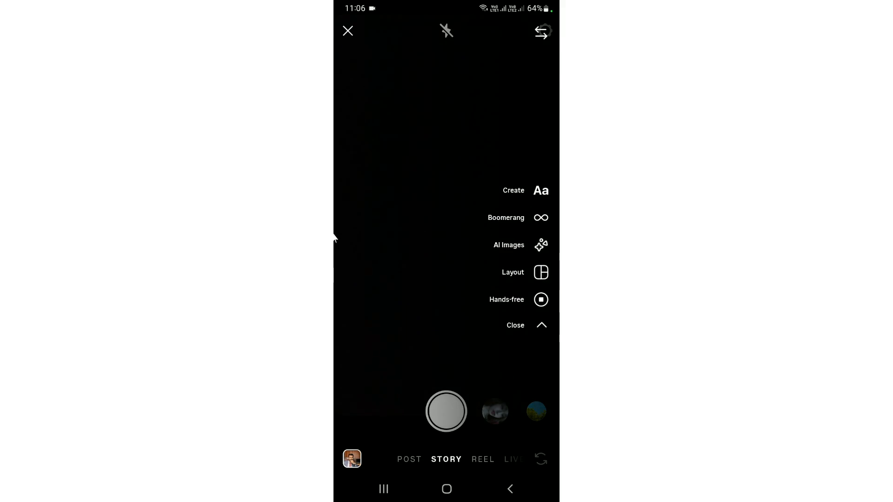
mouse_move(420, 236)
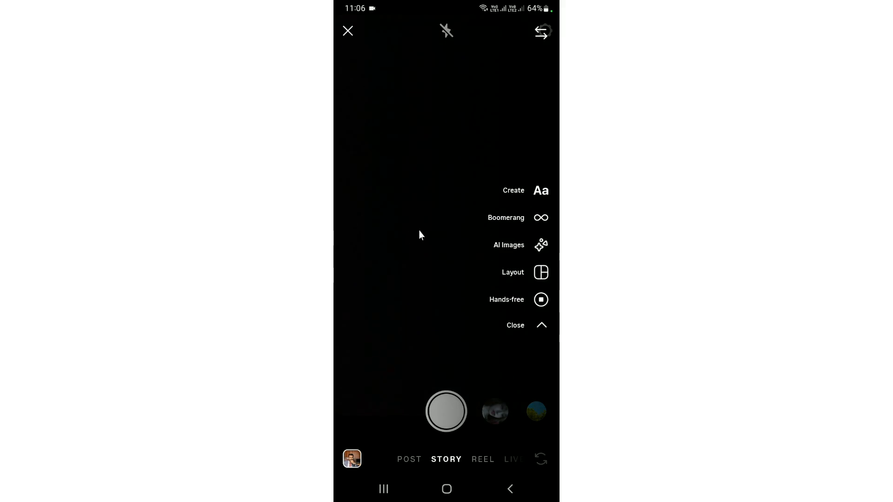
left_click(541, 325)
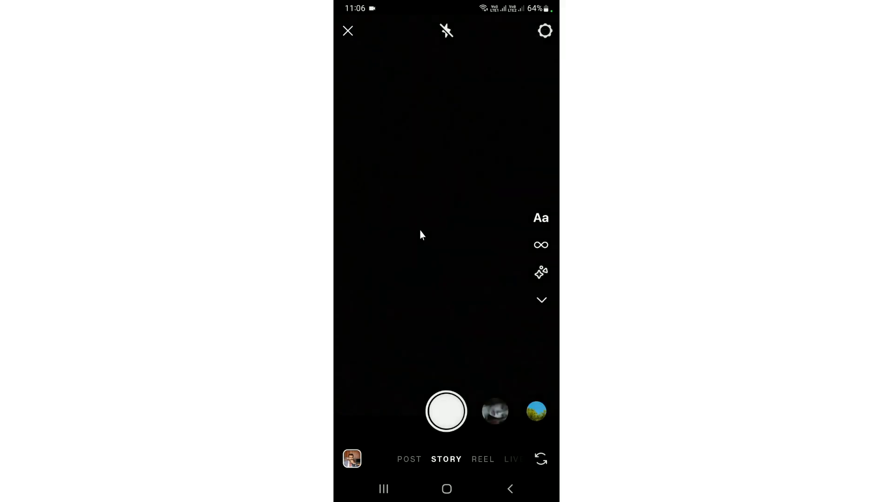